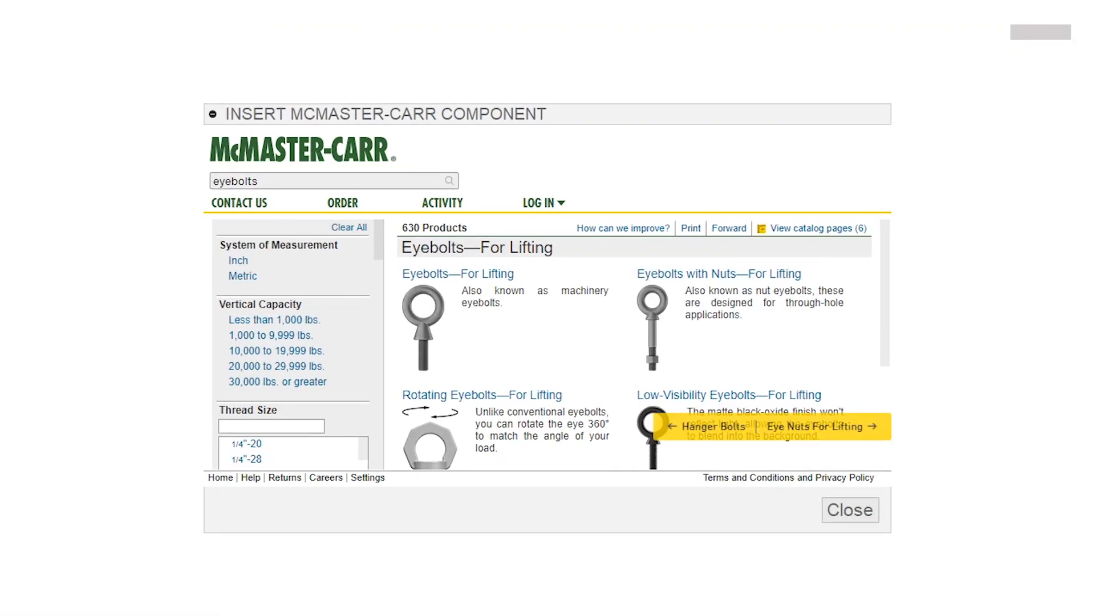
Pick McMaster-Carr part 4464K519 from the catalog and insert it into the Direct Editing design
{"action": "left_click", "coordinate": [457, 273]}
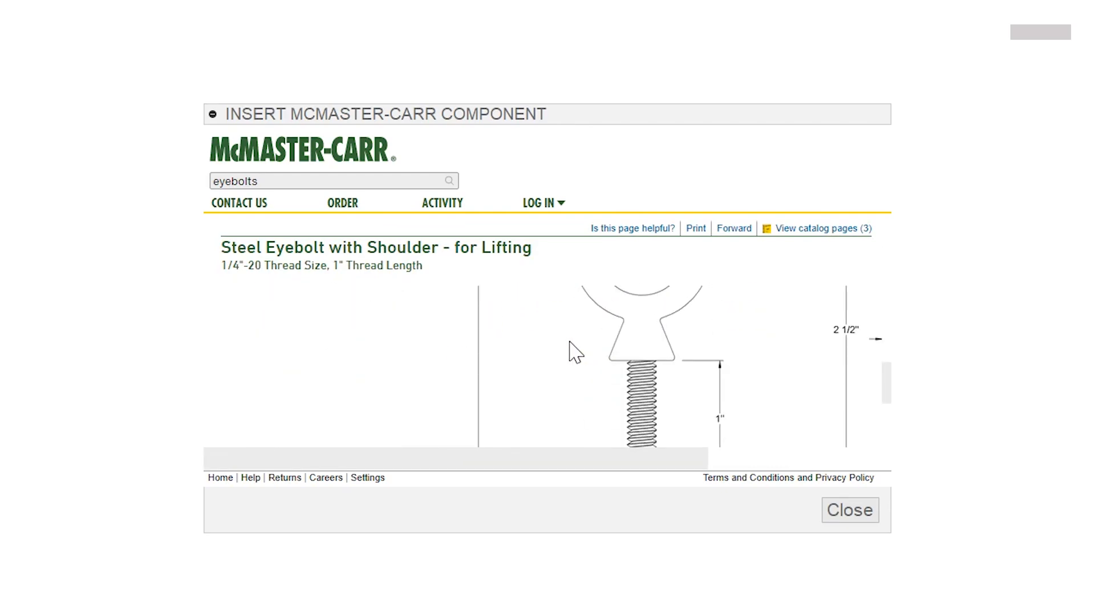
{"action": "left_click", "coordinate": [849, 510]}
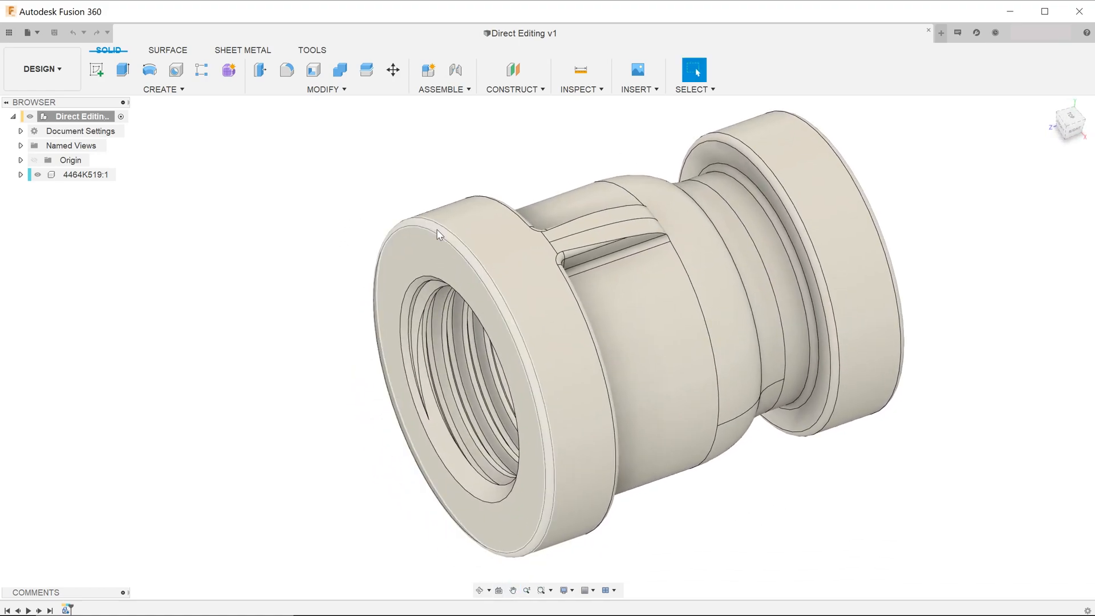
Switch to the Direct Editing 1 design holding McMaster-Carr hinge 1494A42 with countersunk holes
{"action": "key", "text": "Delete"}
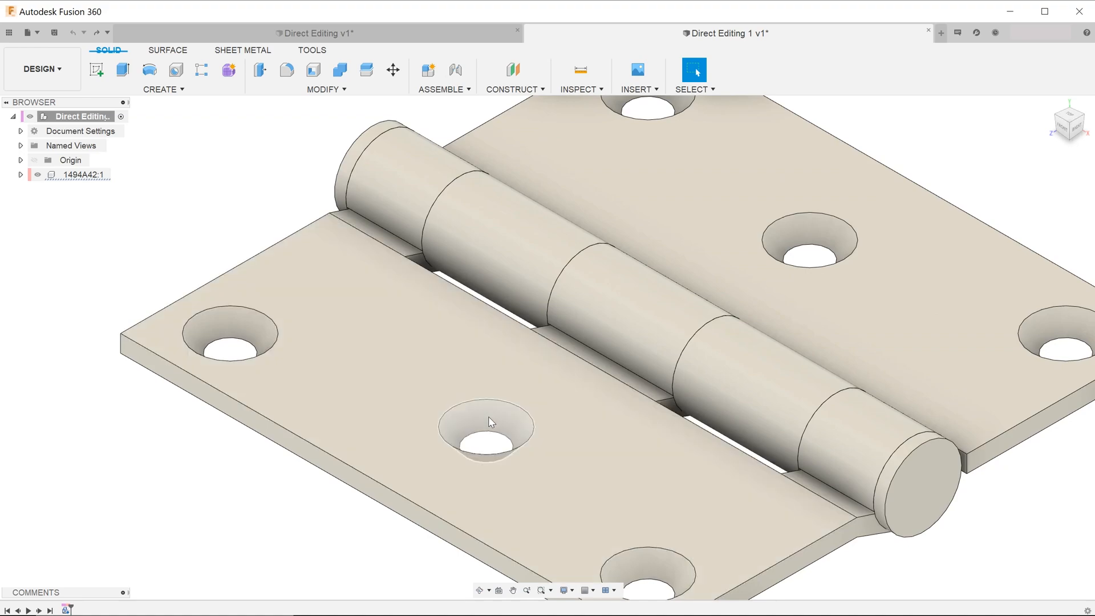
Delete the middle countersunk hole on the front leaf, then try and dismiss a Section Analysis
{"action": "key", "text": "Delete"}
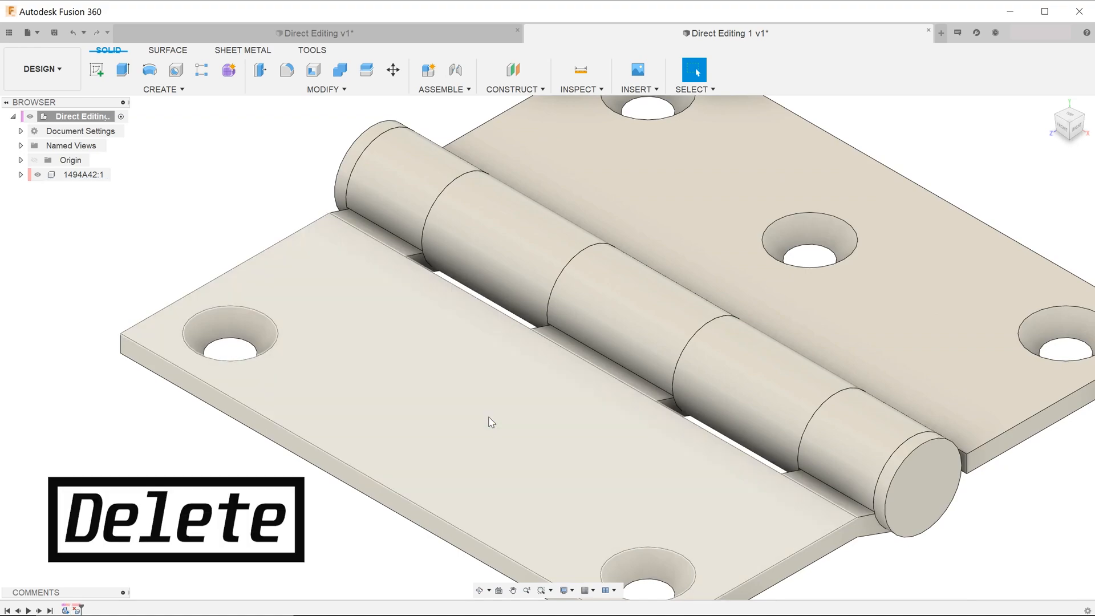
{"action": "left_click", "coordinate": [578, 89]}
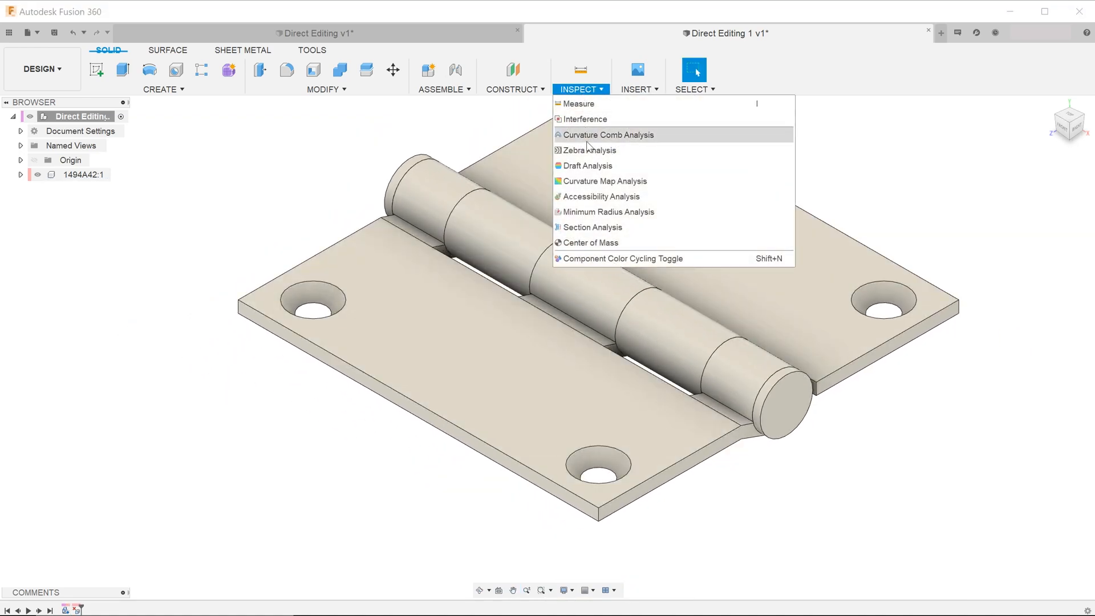
{"action": "left_click", "coordinate": [592, 227]}
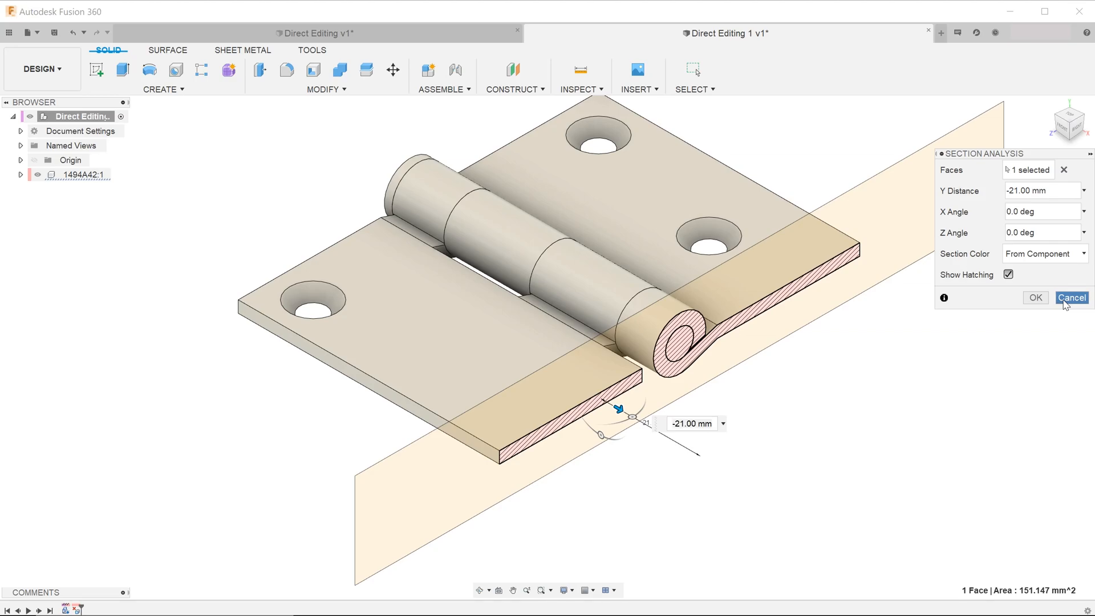
{"action": "left_click", "coordinate": [1071, 298]}
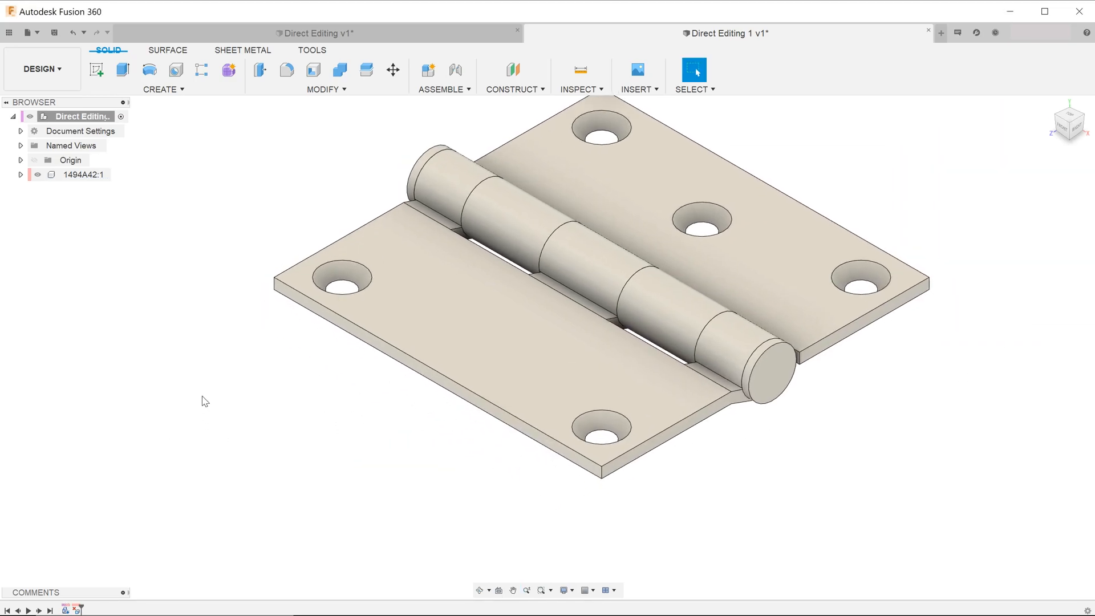
Select the countersunk hole near the leaf's front edge and look up the Move/Copy command
{"action": "scroll", "scroll_direction": "up", "scroll_amount": 3}
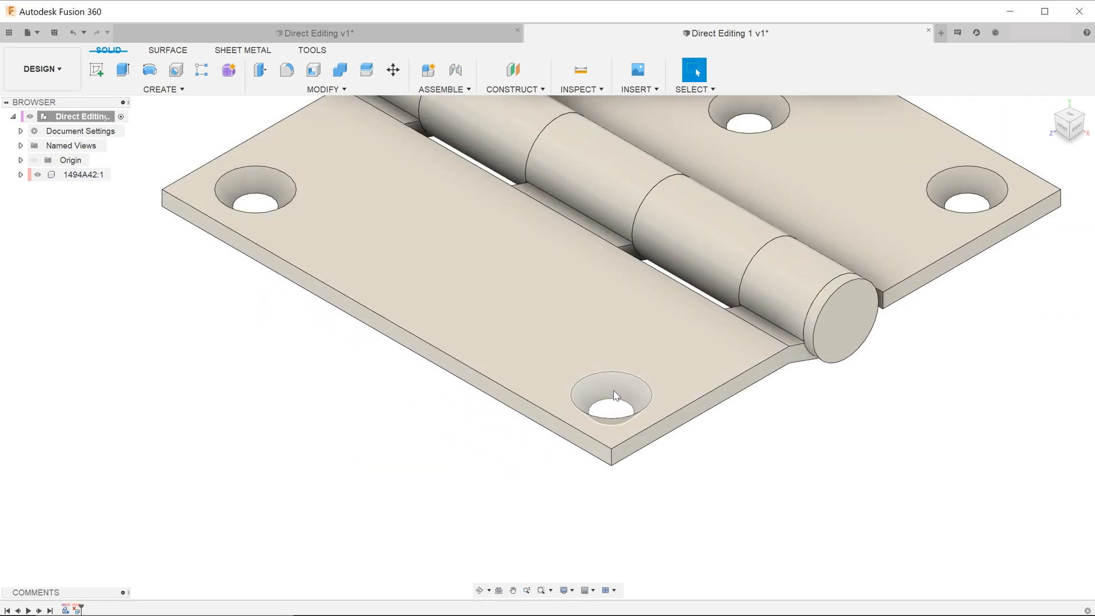
{"action": "left_click", "coordinate": [614, 396]}
{"action": "type", "text": "mo"}
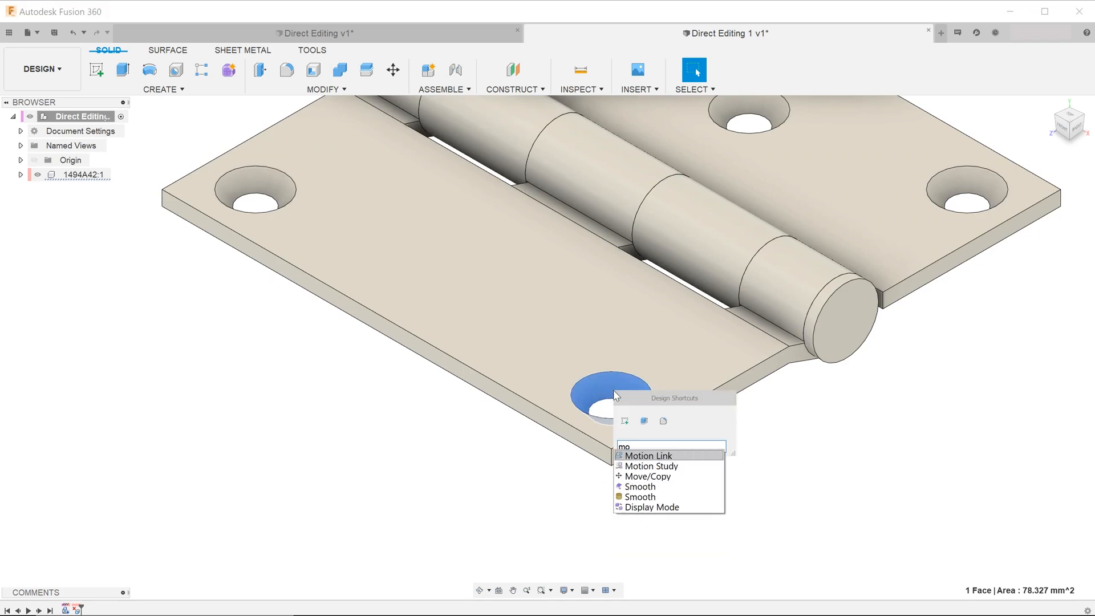
{"action": "type", "text": "v"}
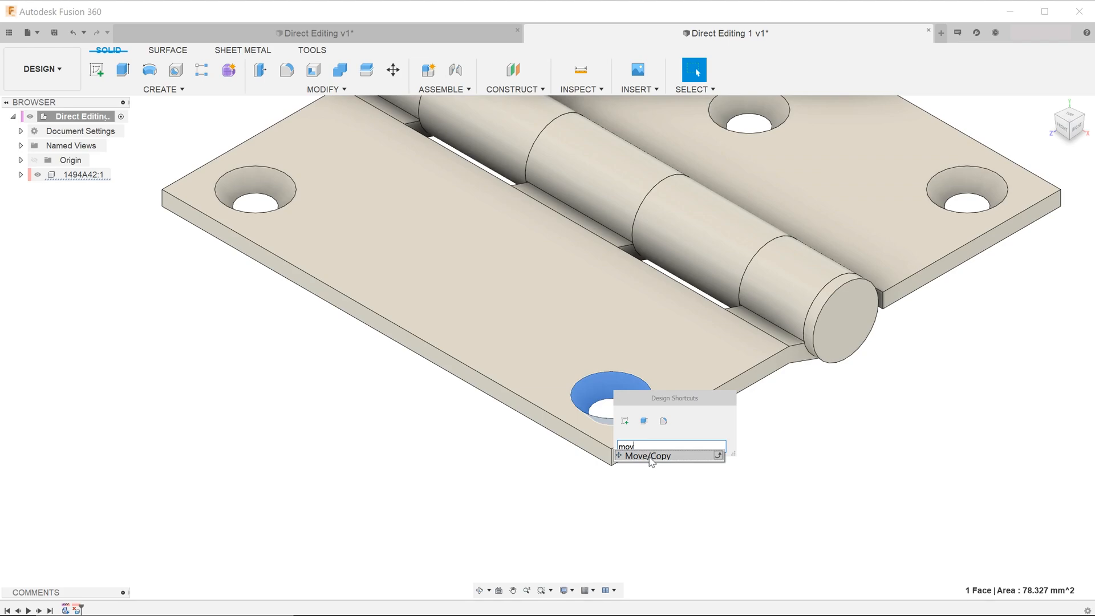